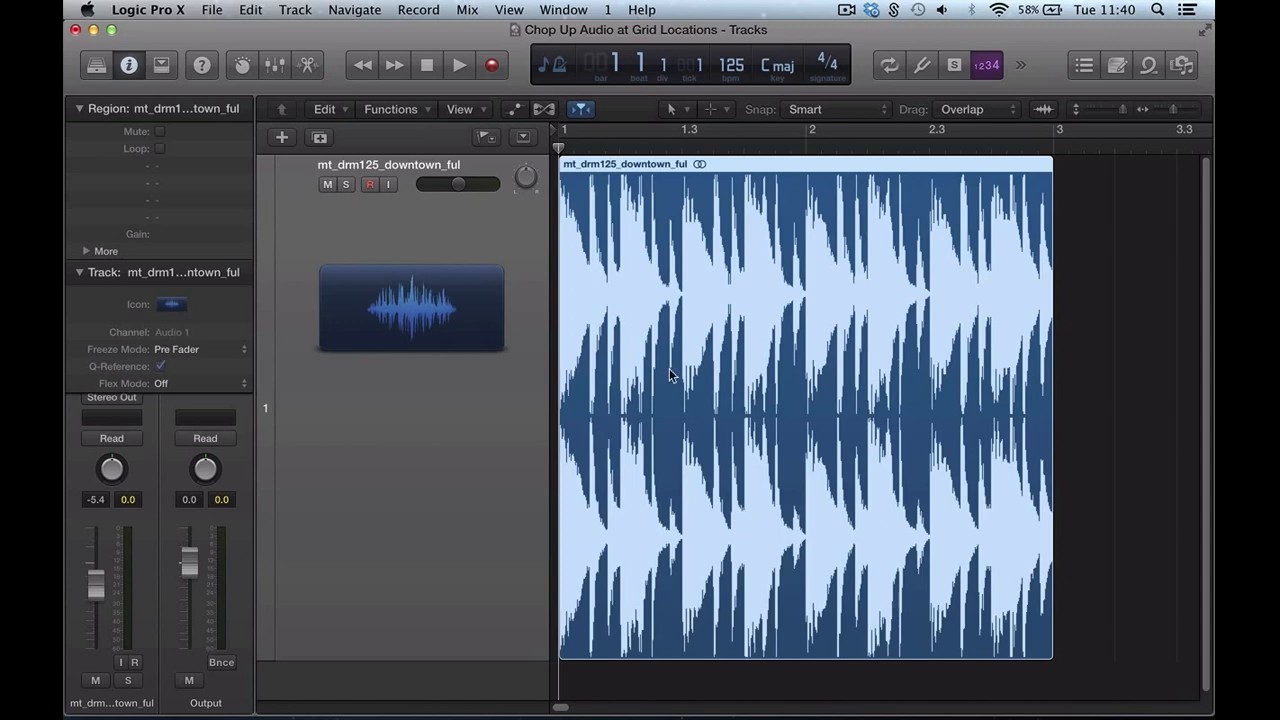
mouse_move(706, 212)
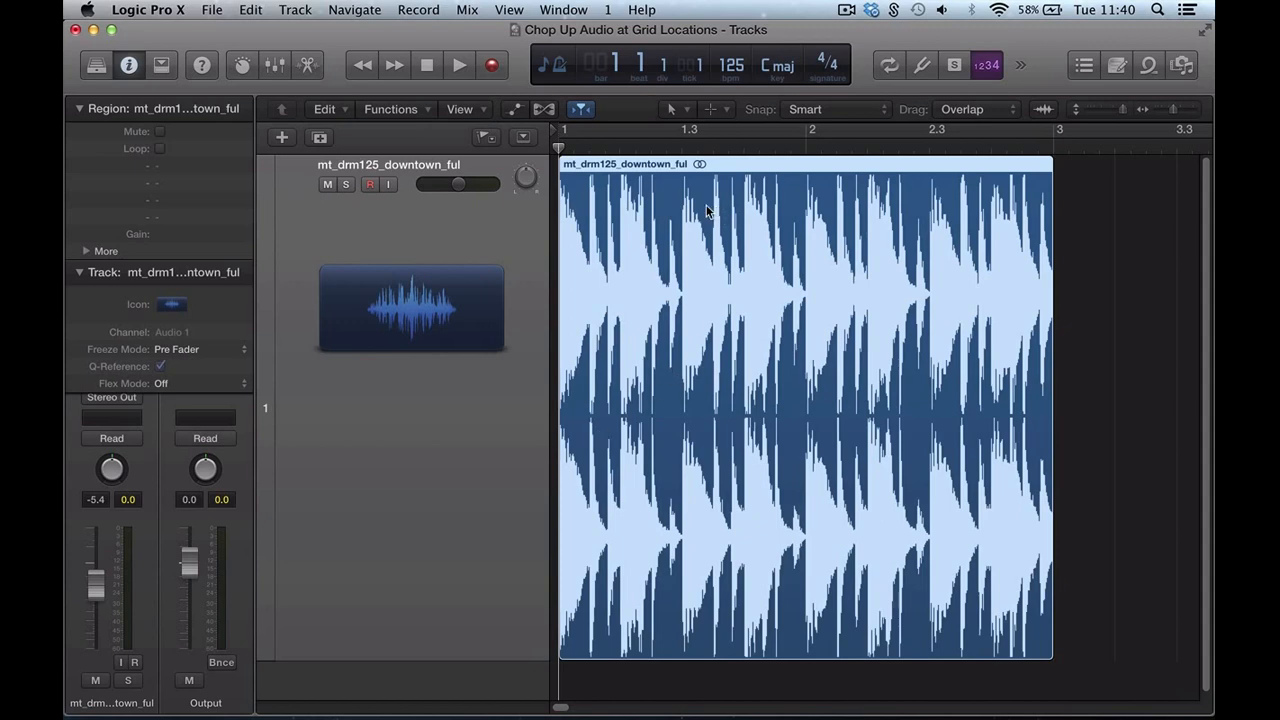
Play the drum loop briefly to audition it, then stop playback.
click(460, 64)
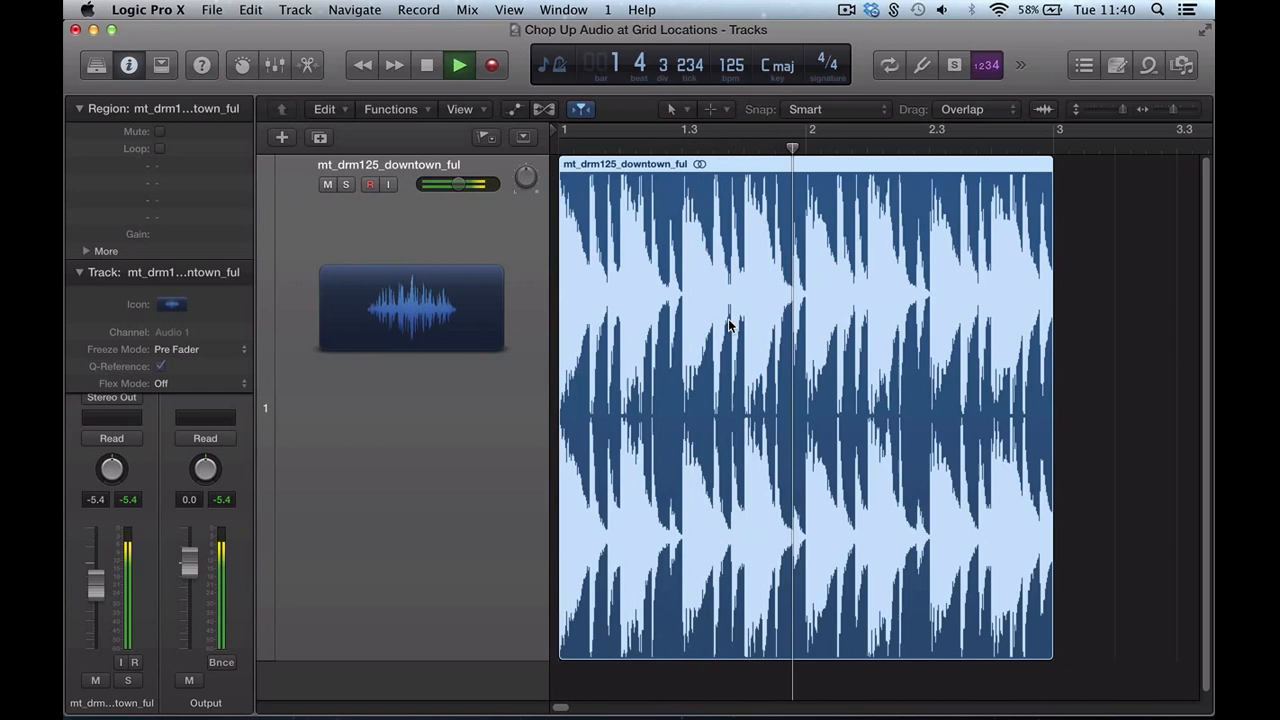
click(424, 64)
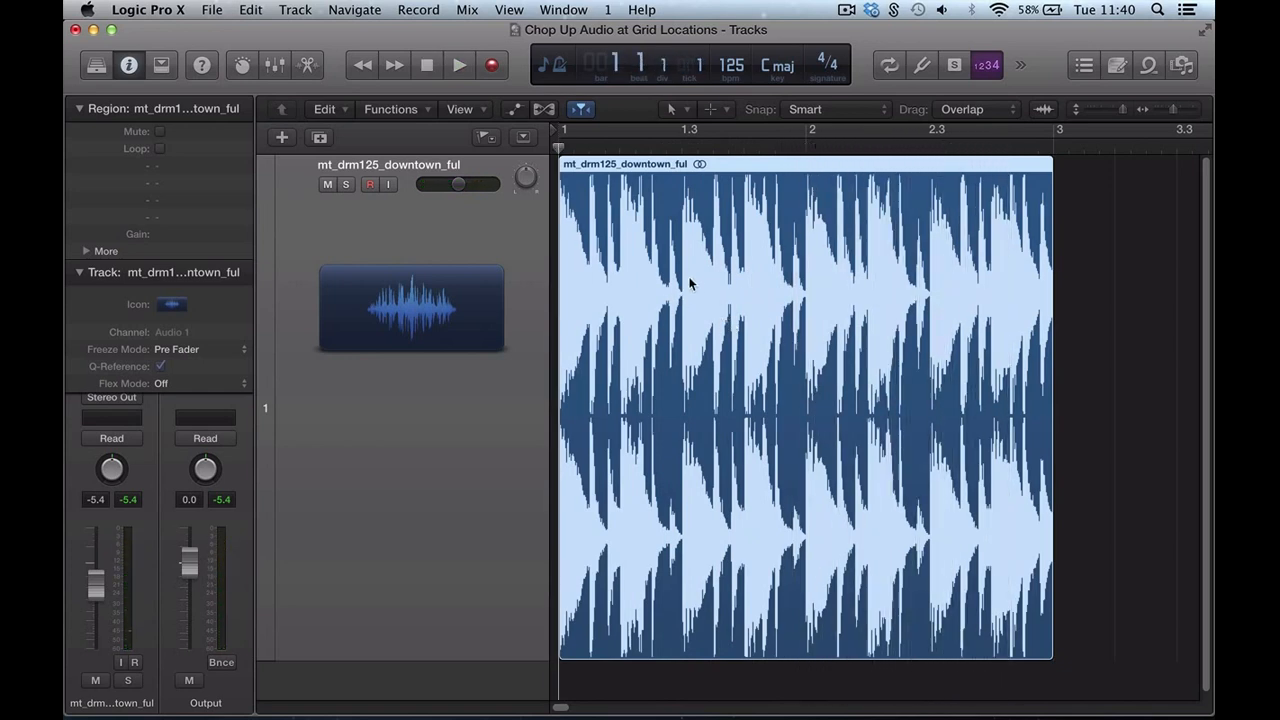
mouse_move(700, 296)
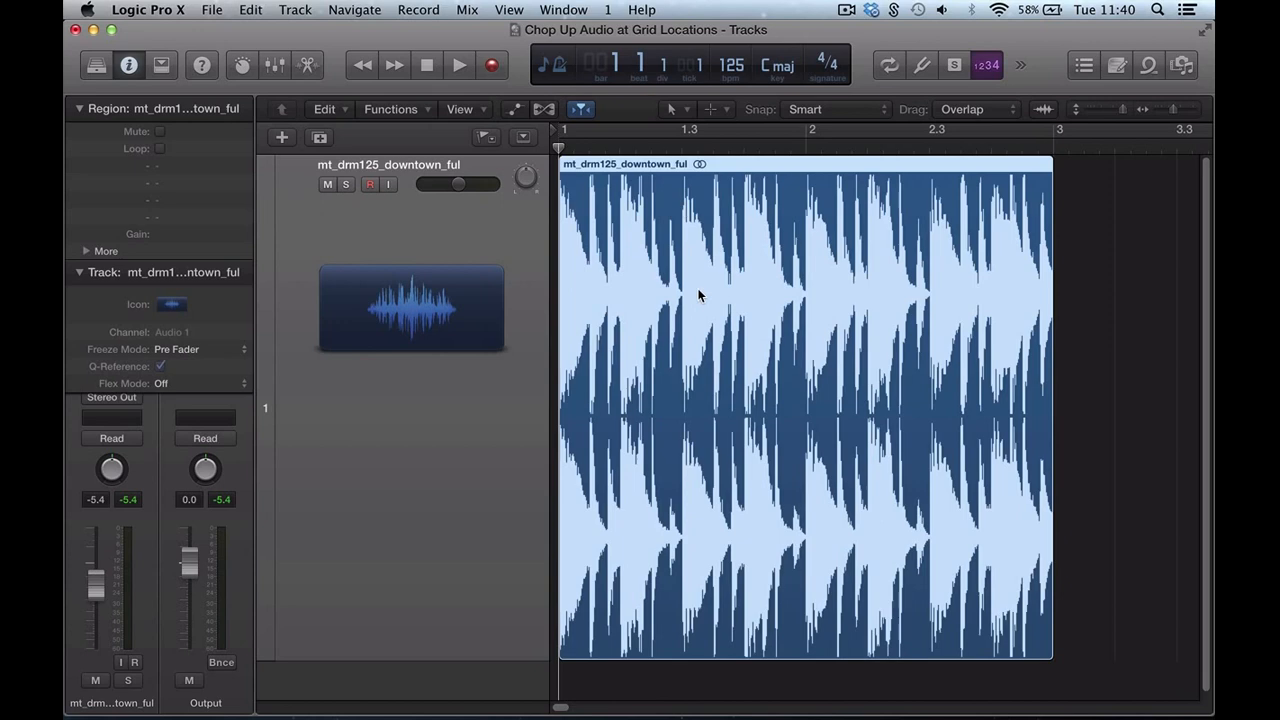
mouse_move(684, 316)
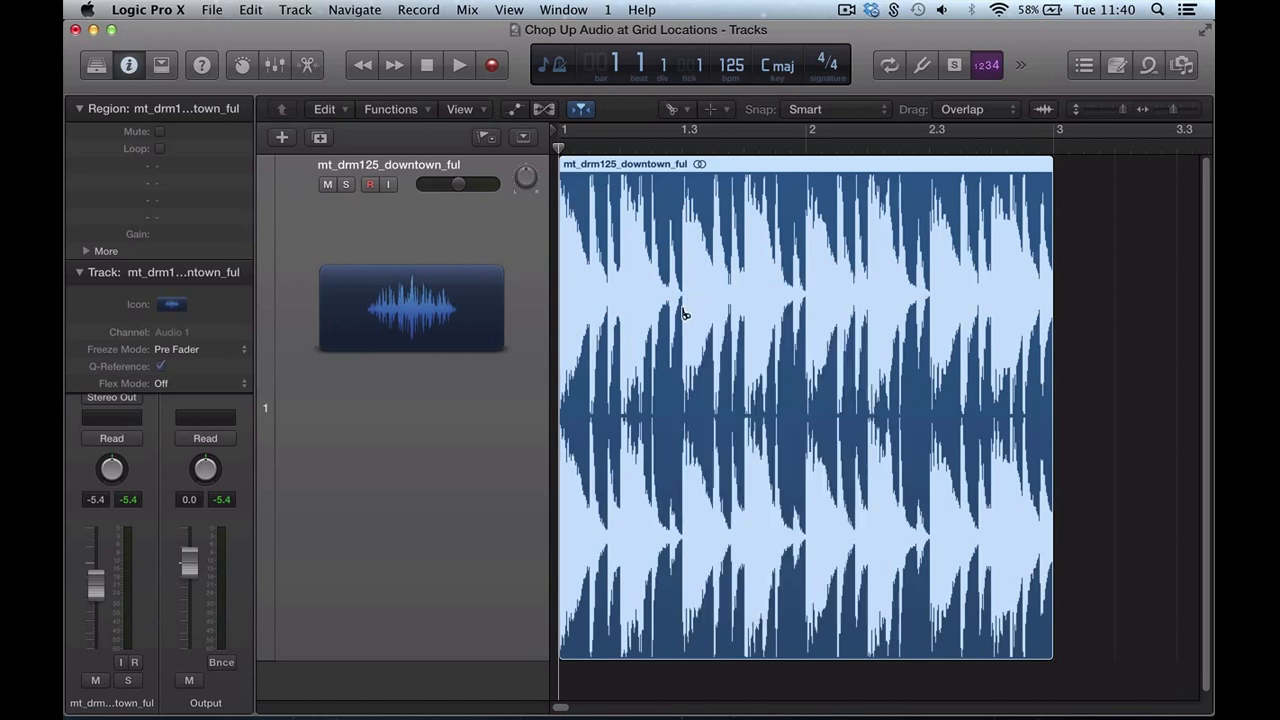
mouse_move(680, 320)
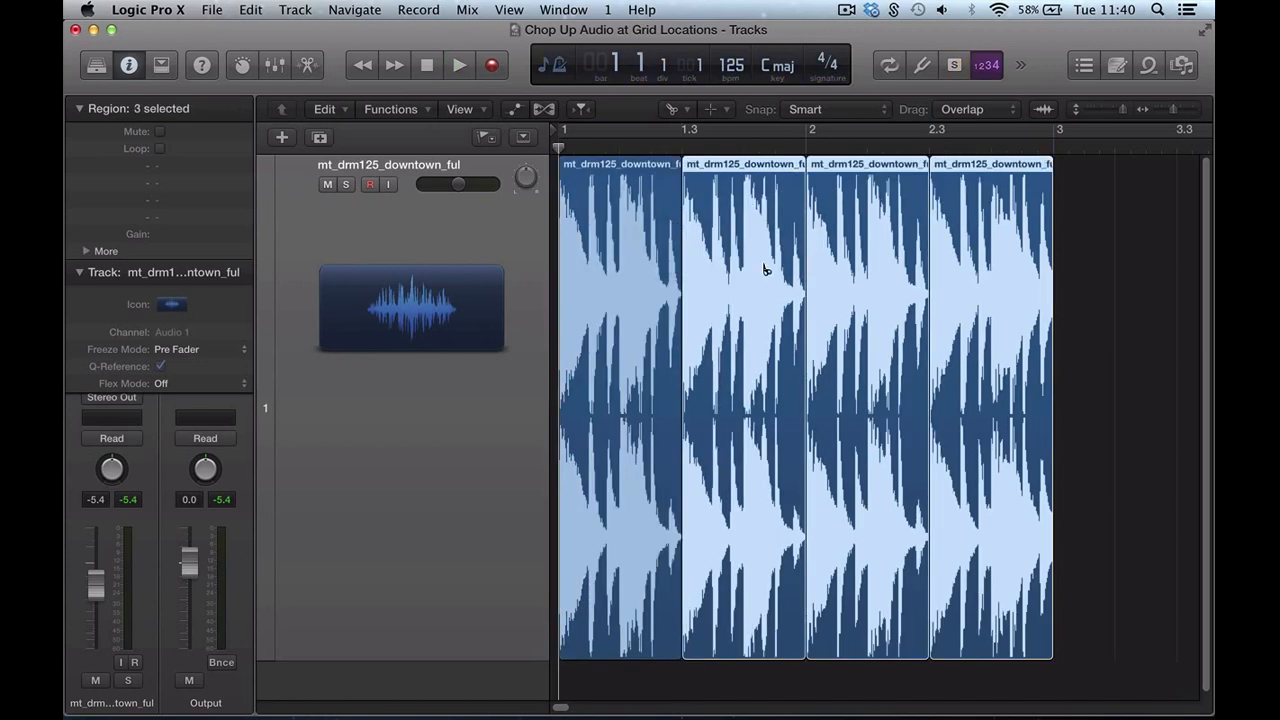
mouse_move(1000, 290)
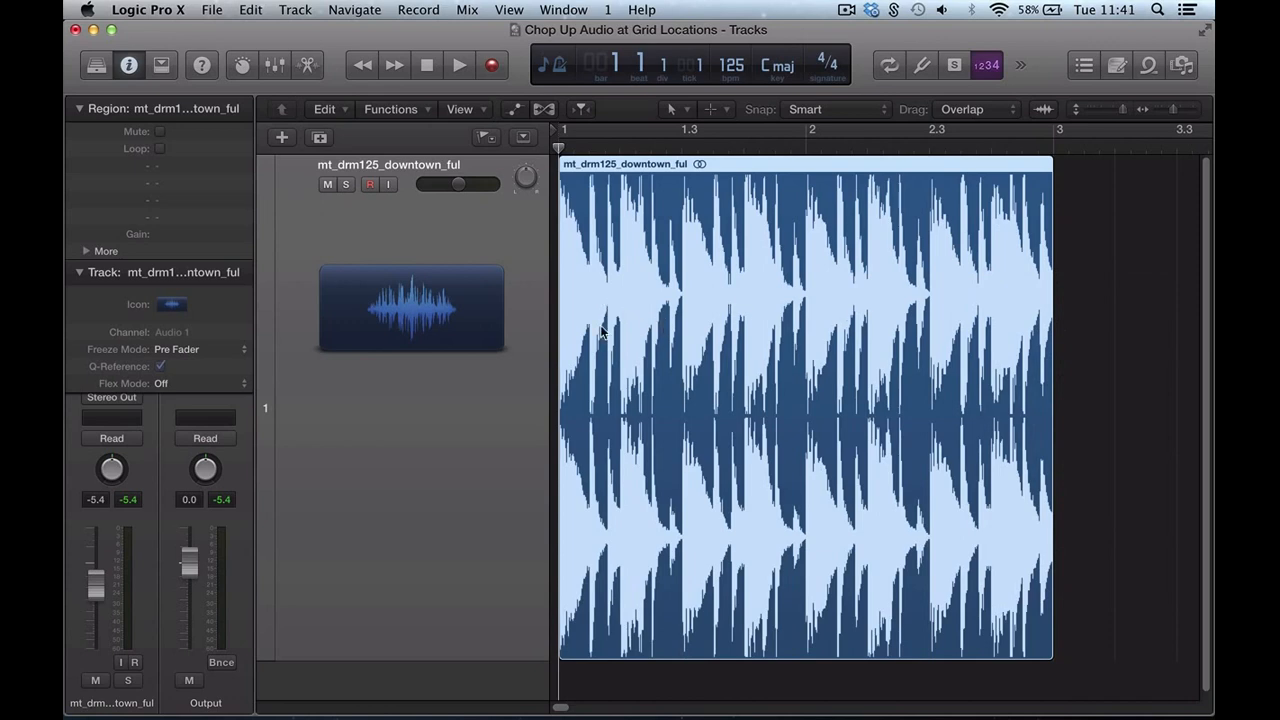
mouse_move(616, 312)
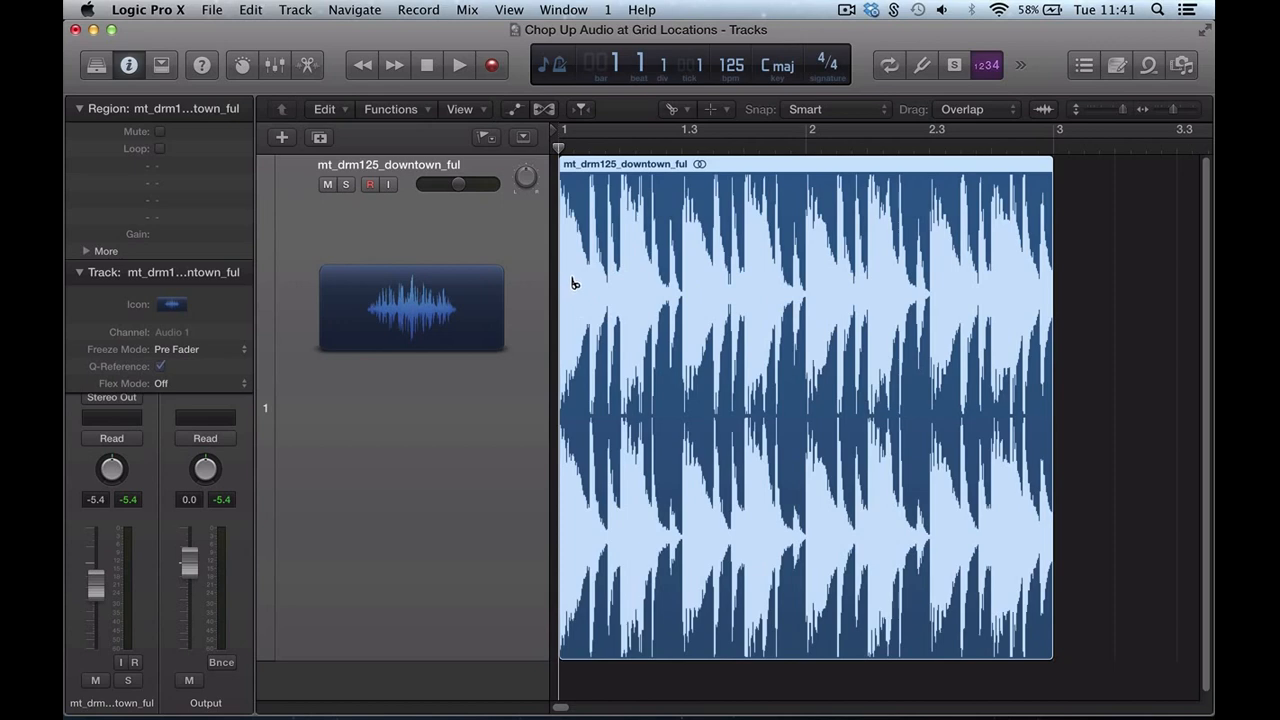
mouse_move(564, 252)
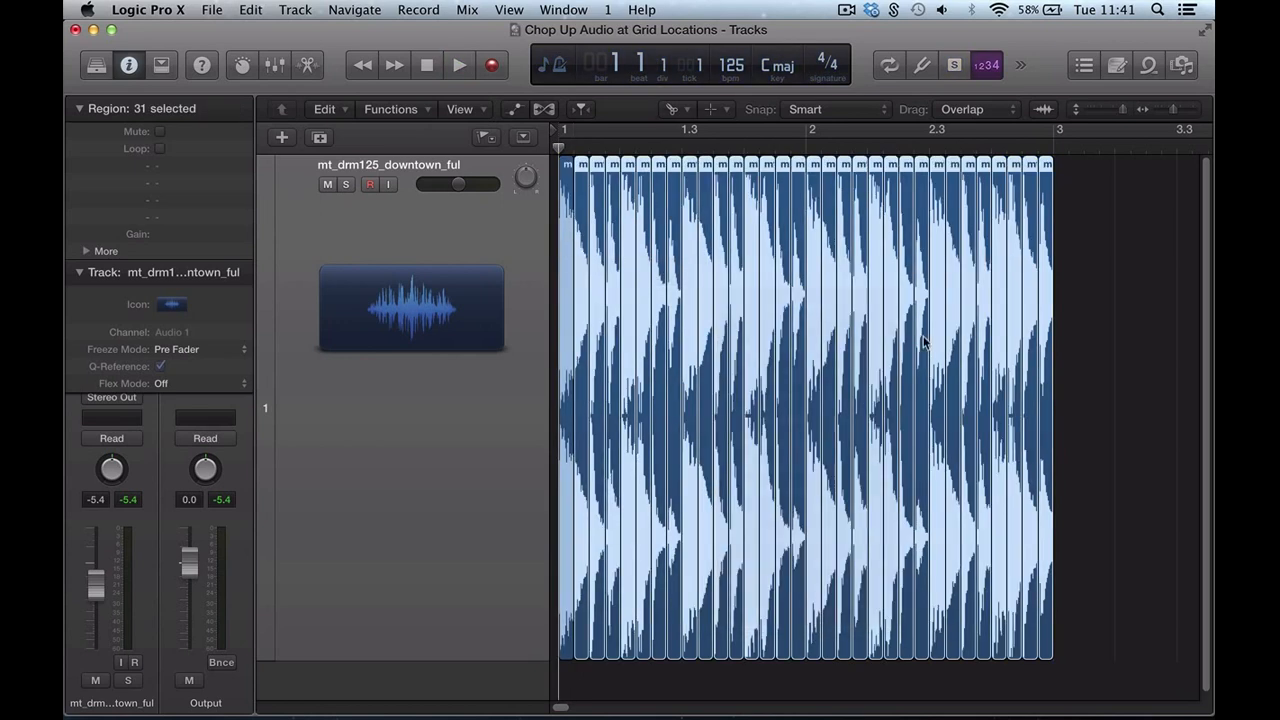
Select all thirty-two slices of the chopped drum loop region.
click(564, 504)
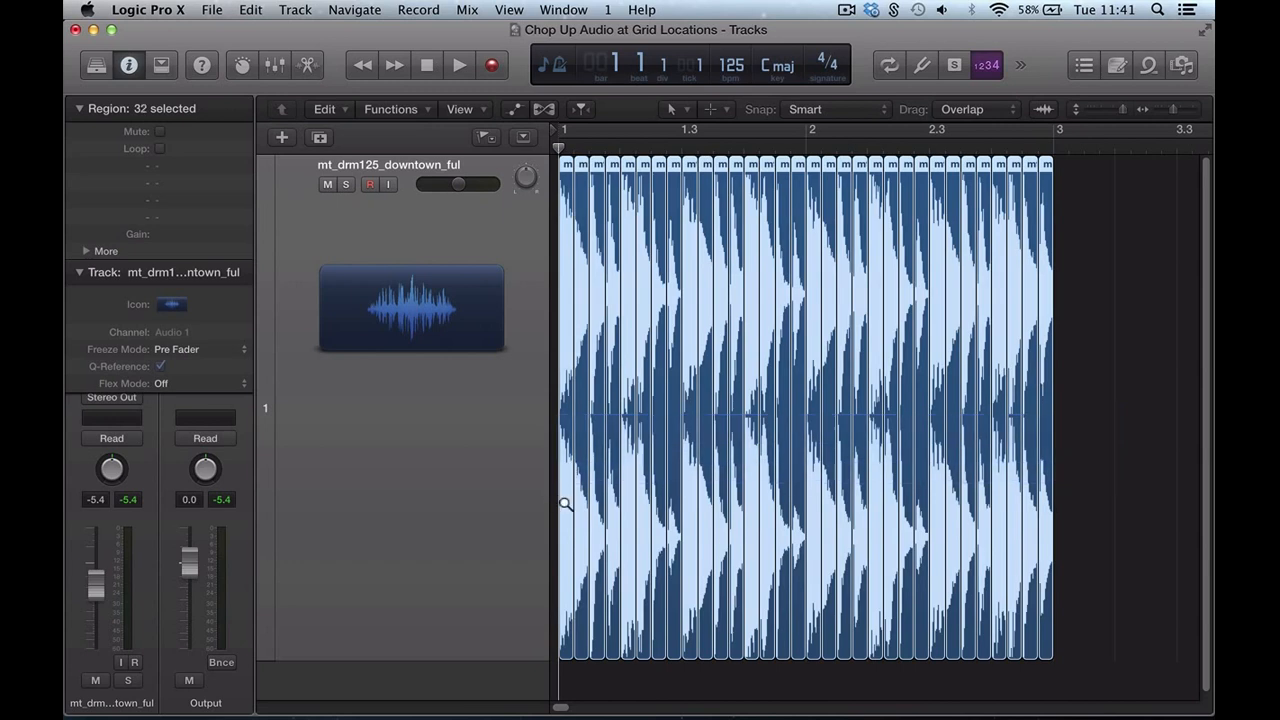